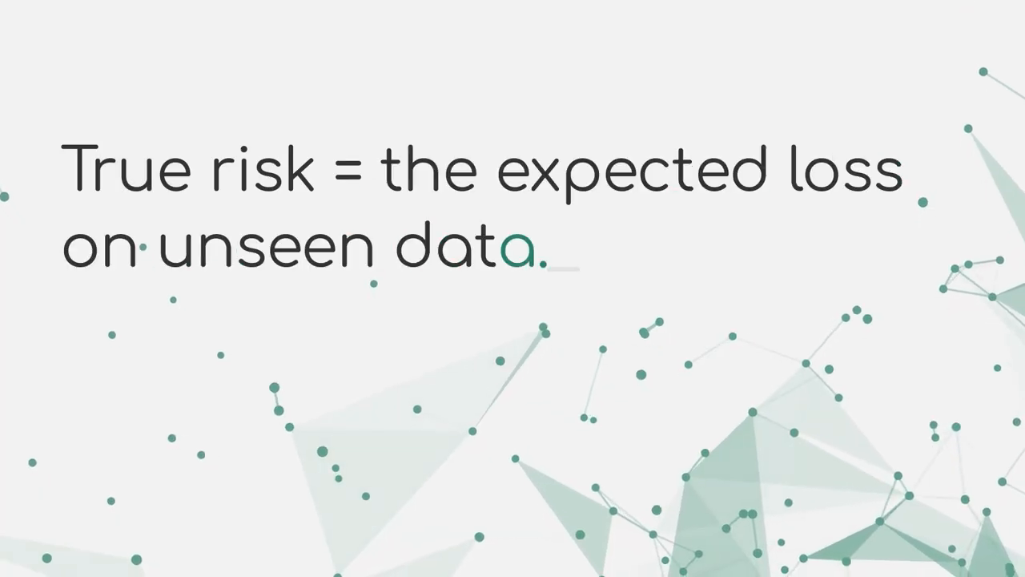
{"action": "type", "text": "Empirical risk = appro"}
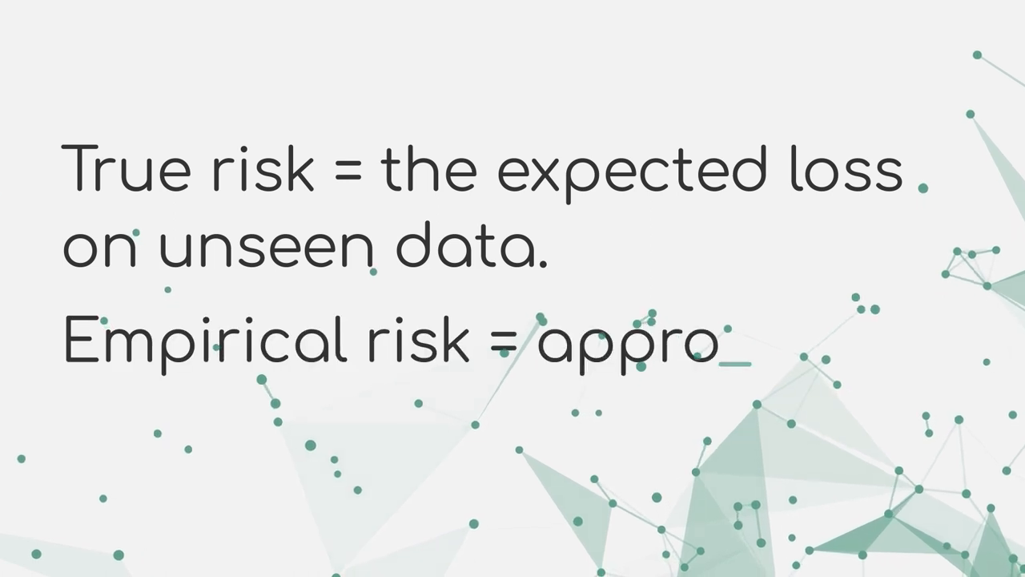
{"action": "type", "text": "ximation of the true risk ."}
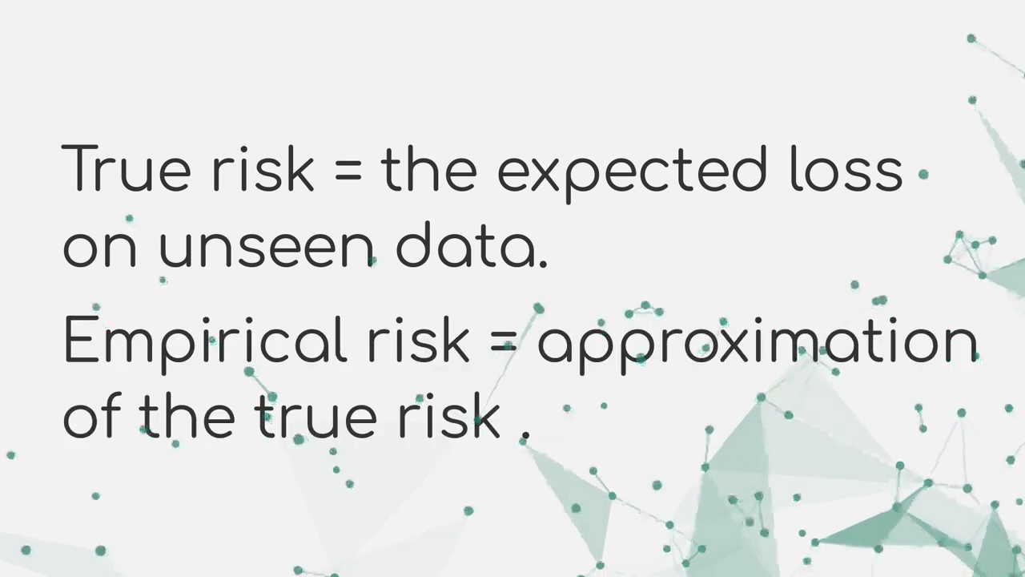